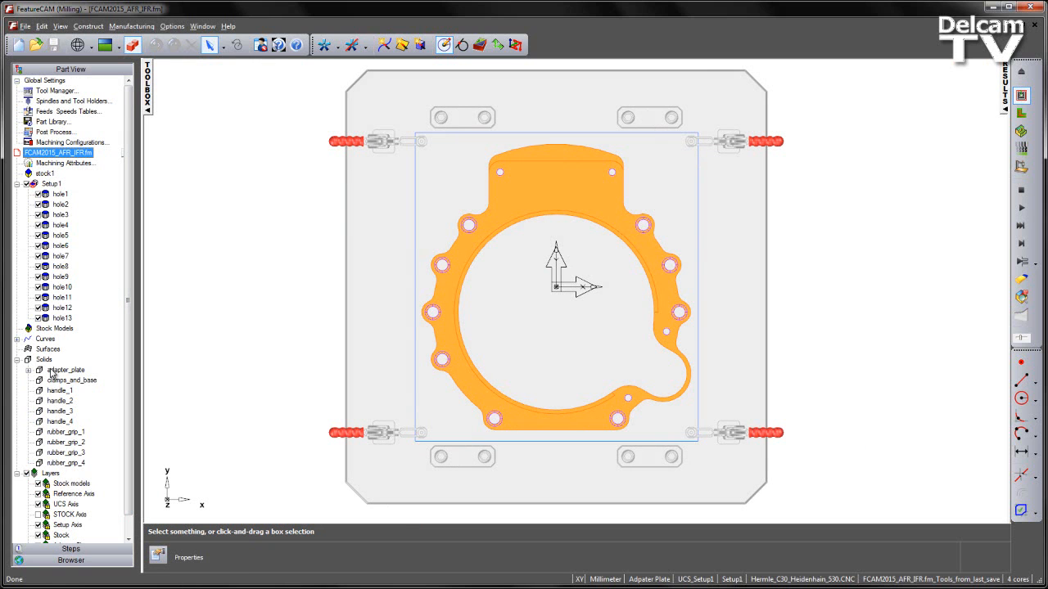
mouse_move(95, 373)
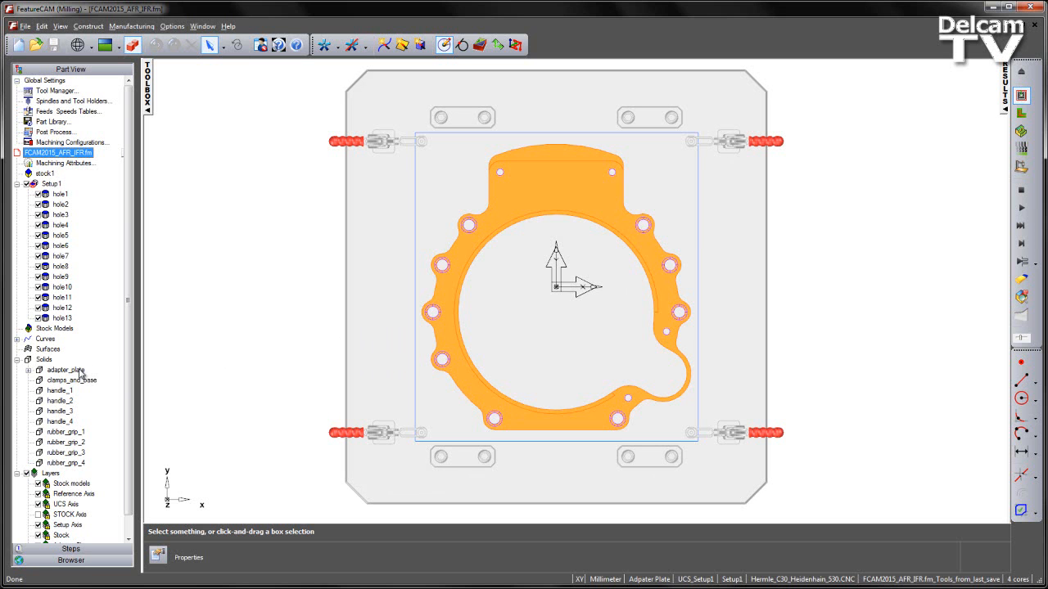
Step: Select the clamps_and_base, handle and rubber grip solids and bring up their context menu
click(66, 370)
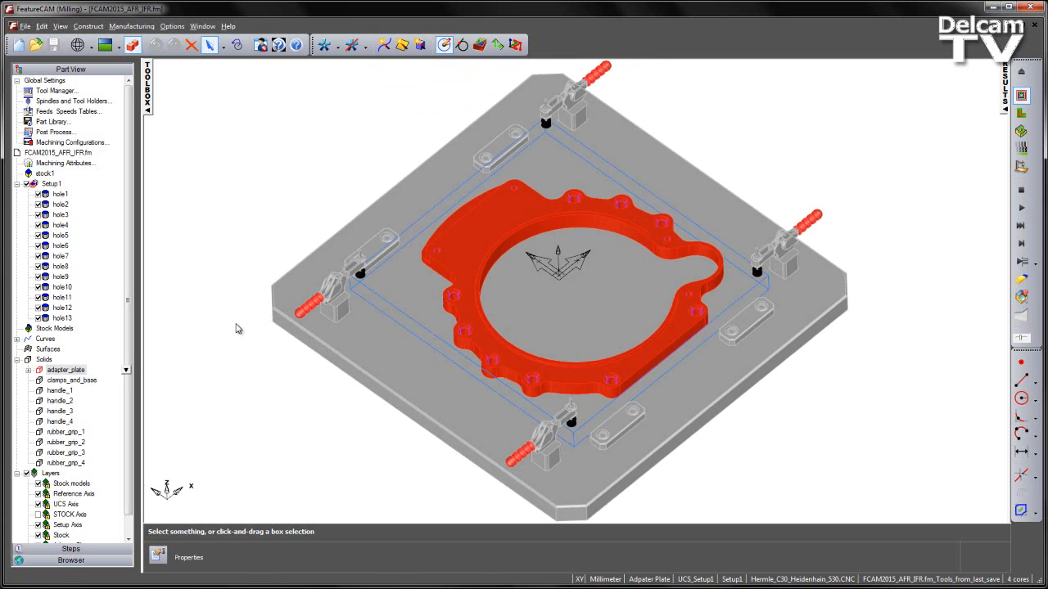
click(72, 380)
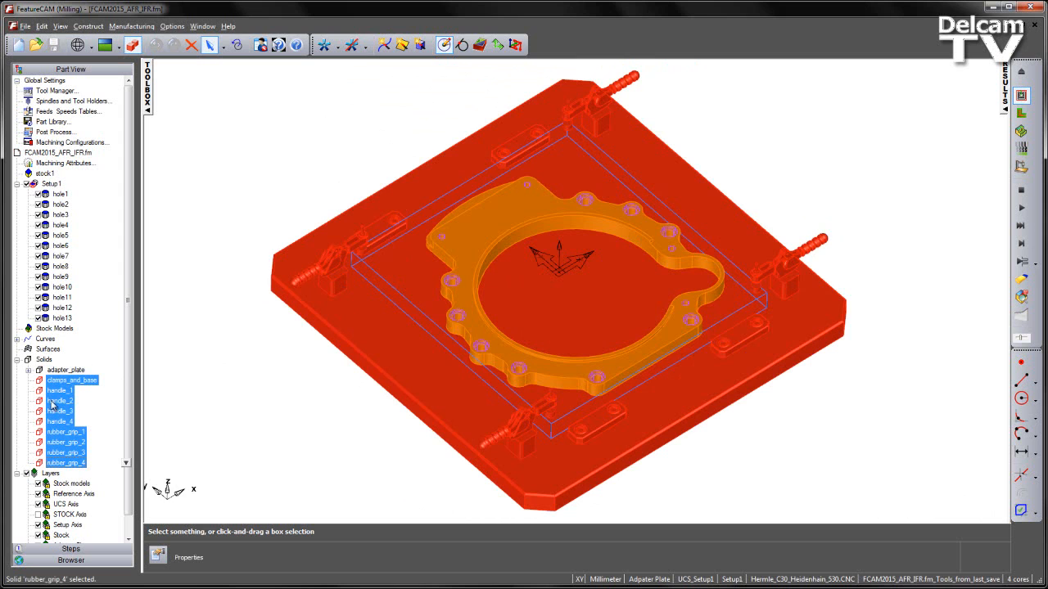
click(72, 380)
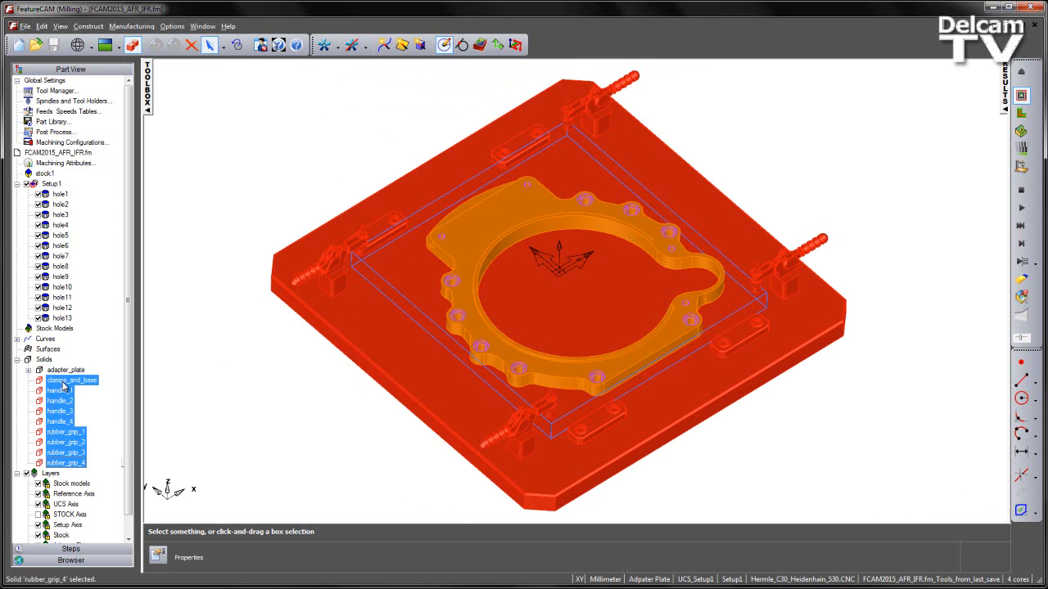
right_click(72, 379)
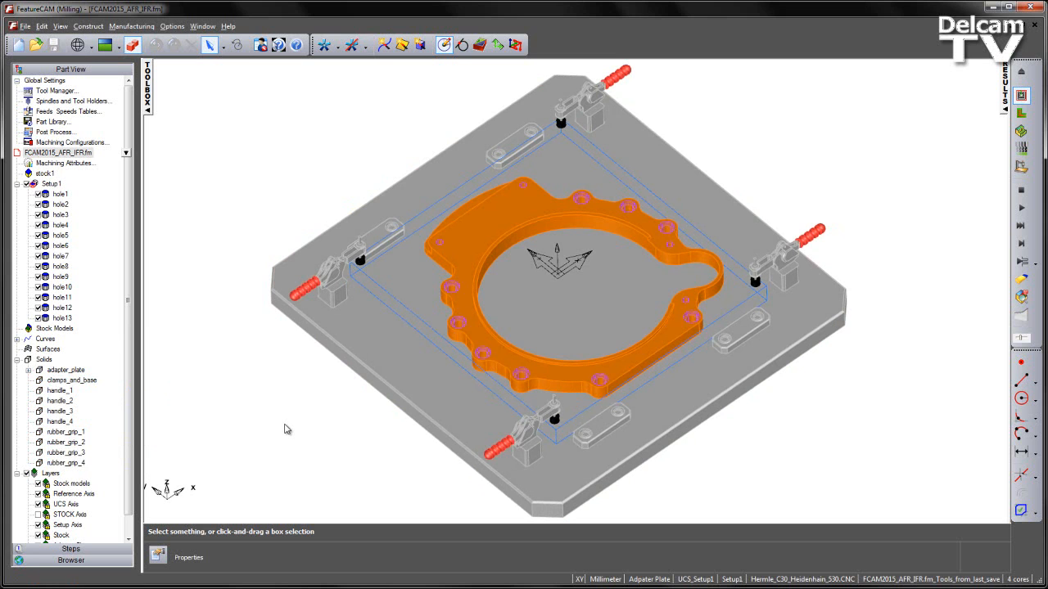
mouse_move(218, 127)
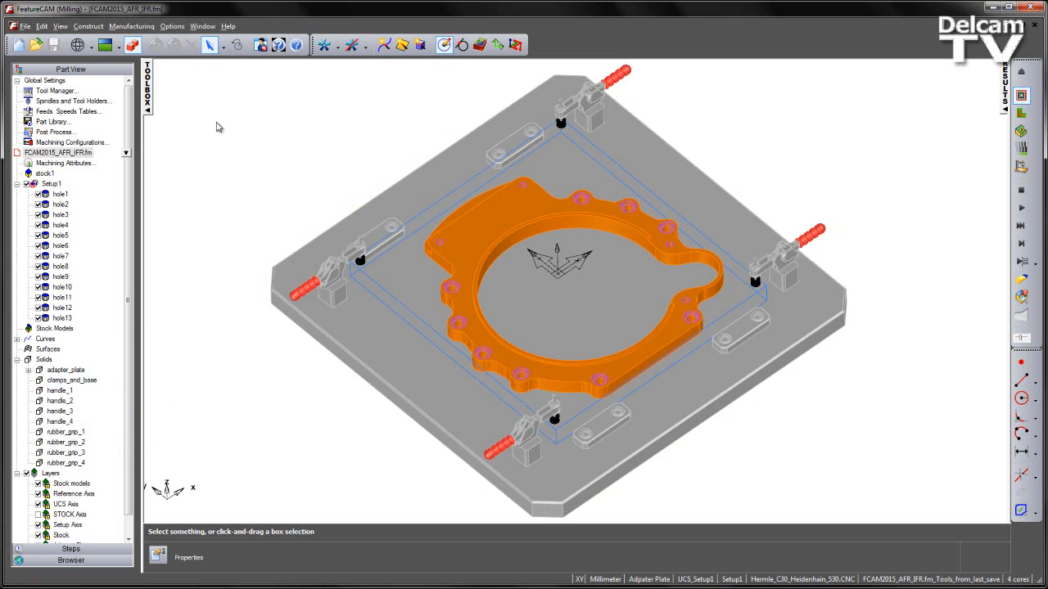
Step: Start the Recognition Wizard and review the solid list, keeping adapter_plate selected
click(88, 25)
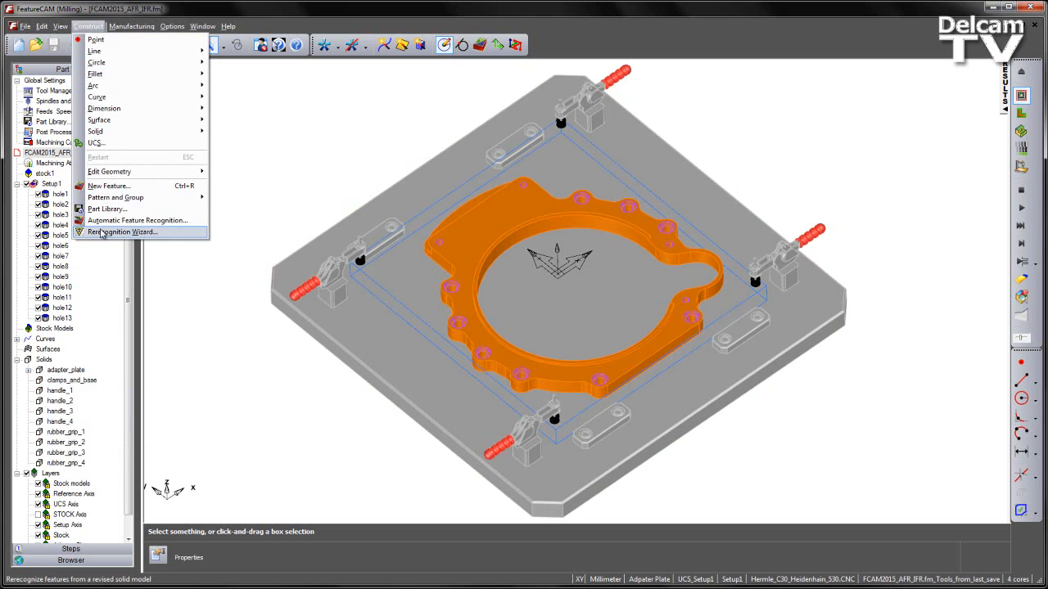
click(122, 232)
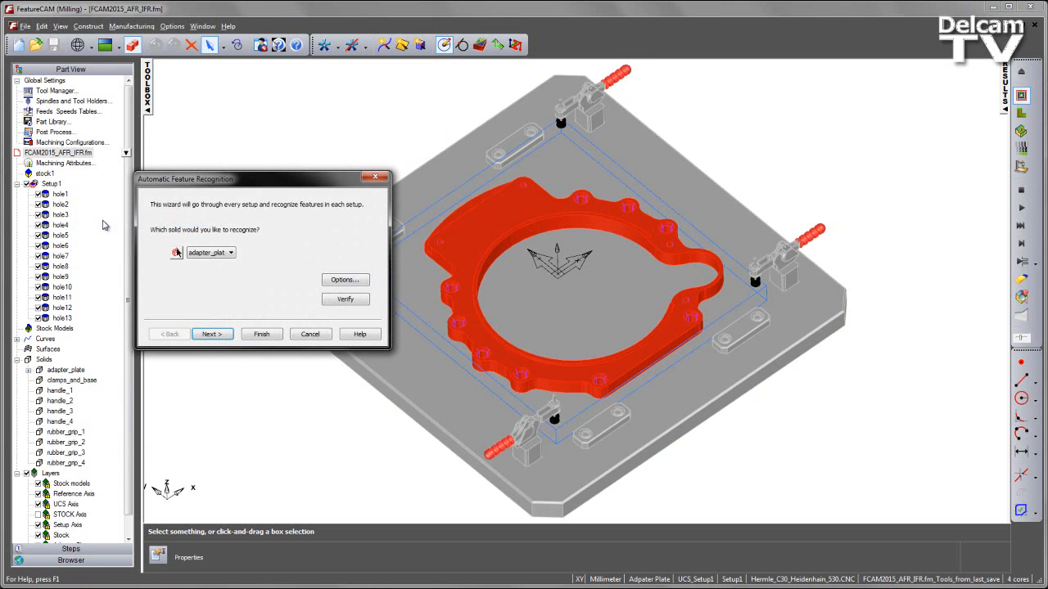
mouse_move(164, 243)
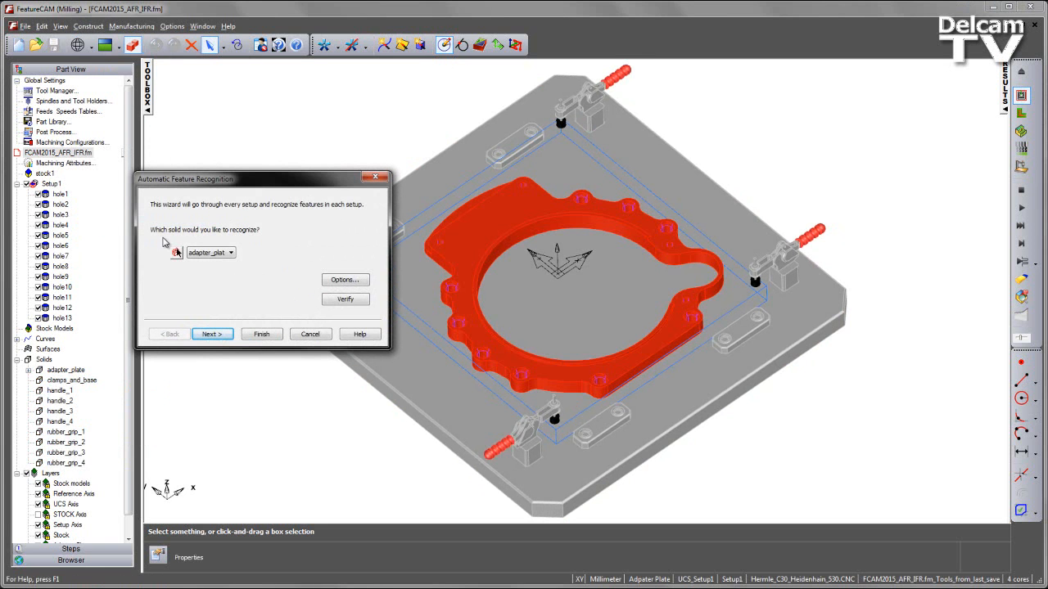
mouse_move(258, 244)
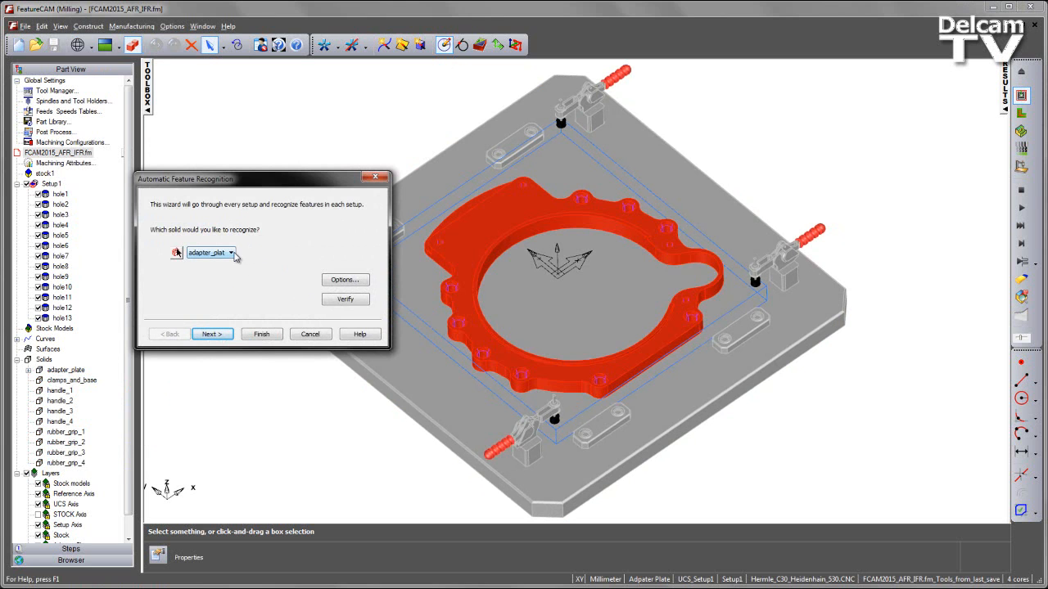
click(234, 252)
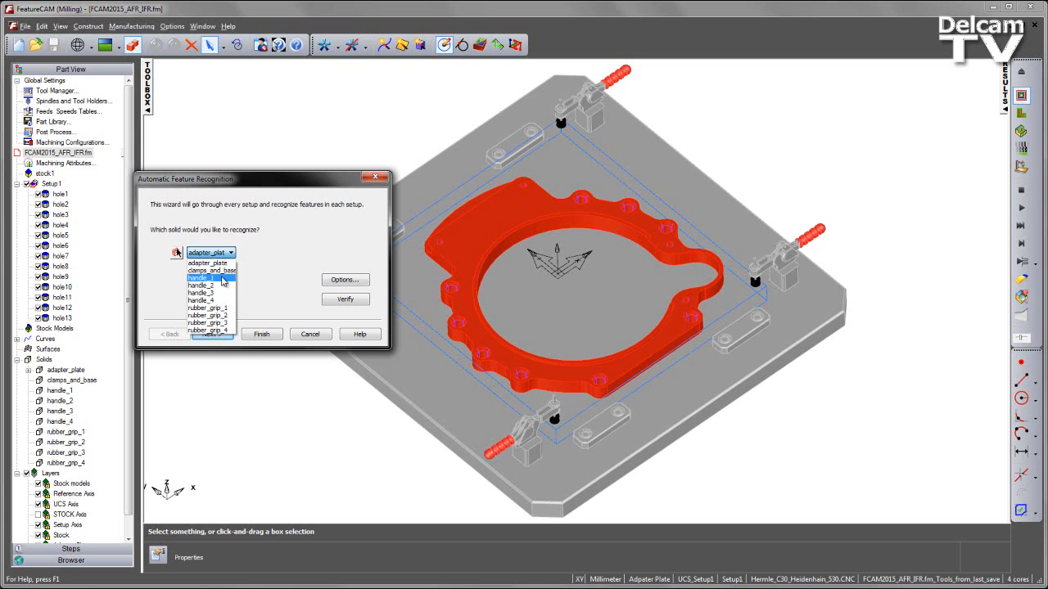
click(201, 262)
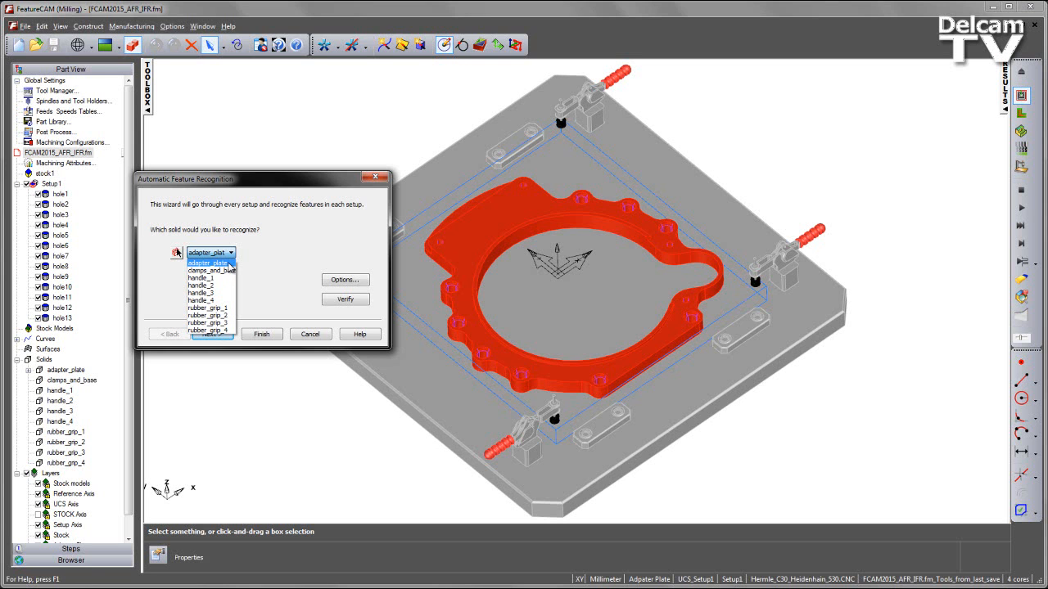
mouse_move(240, 268)
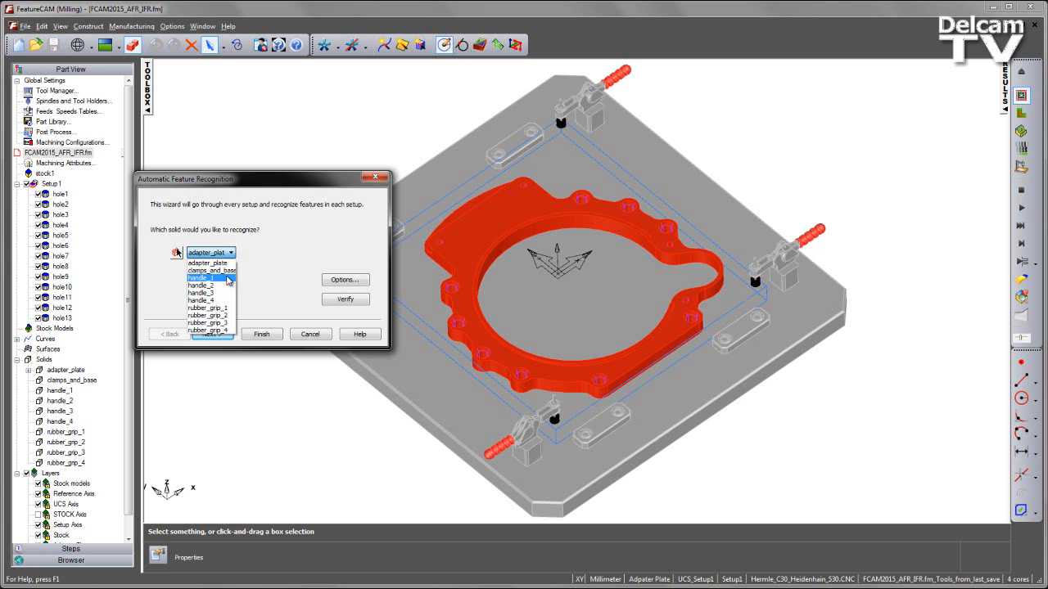
mouse_move(227, 281)
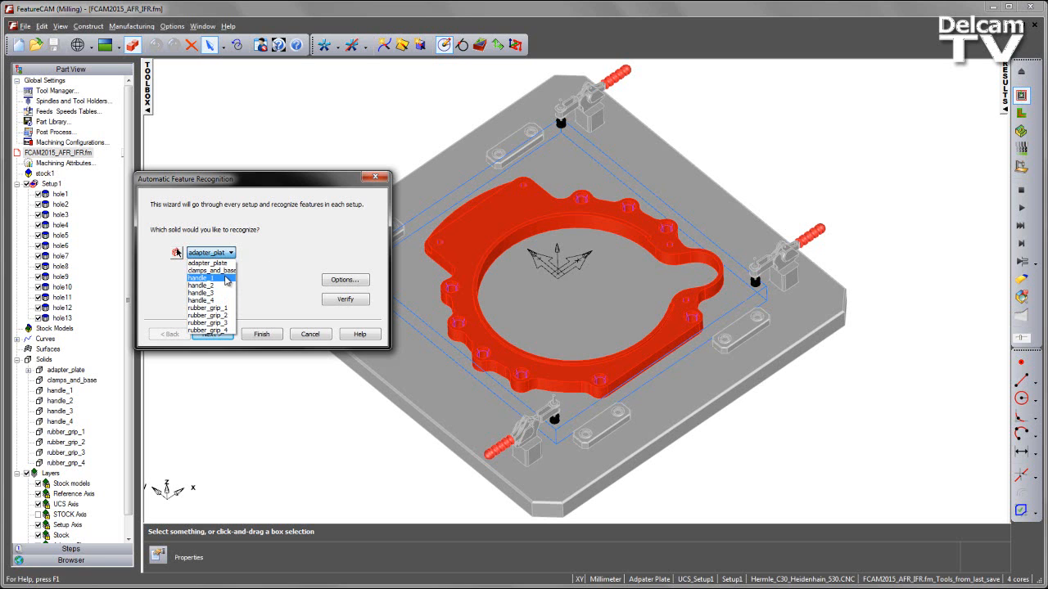
click(206, 252)
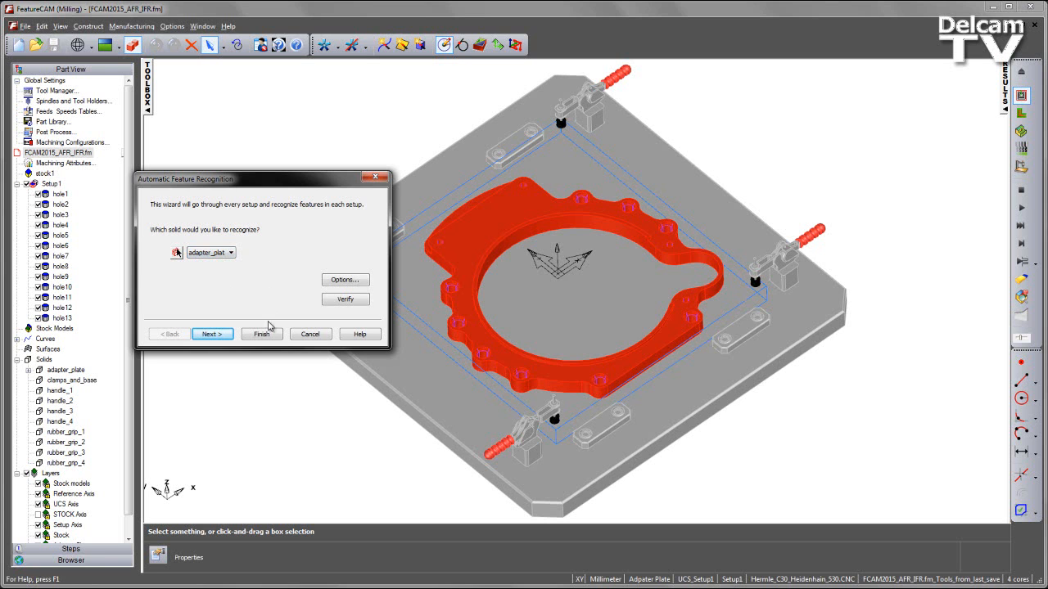
Step: Cancel the wizard and designate the selected fixture solids as clamps
click(311, 334)
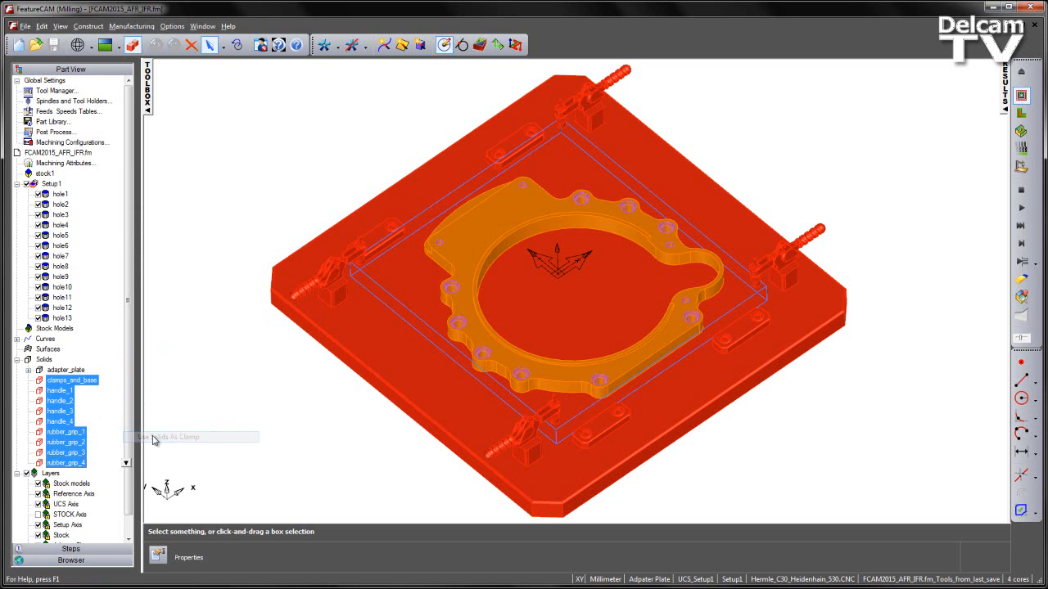
click(65, 463)
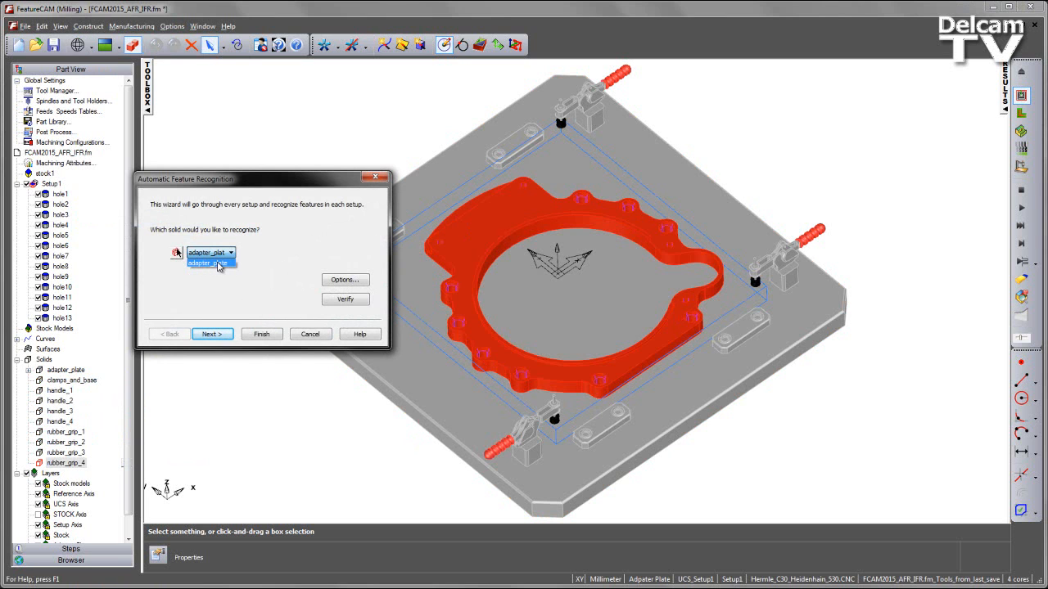
mouse_move(233, 268)
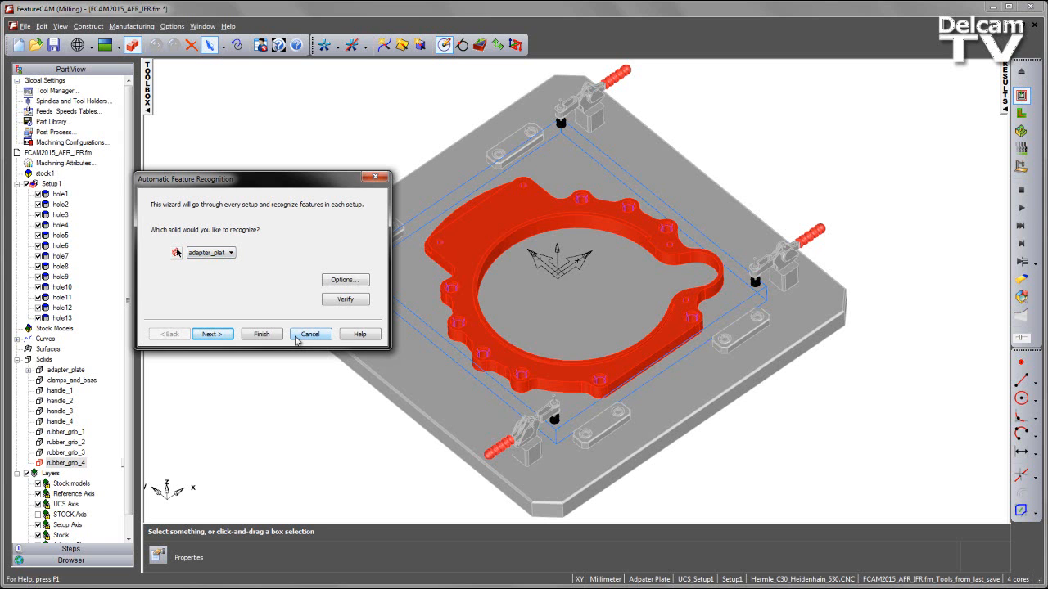
Step: Close the wizard, reselect clamps_and_base through rubber_grip_4, and apply Use Solids As Clamp
click(310, 334)
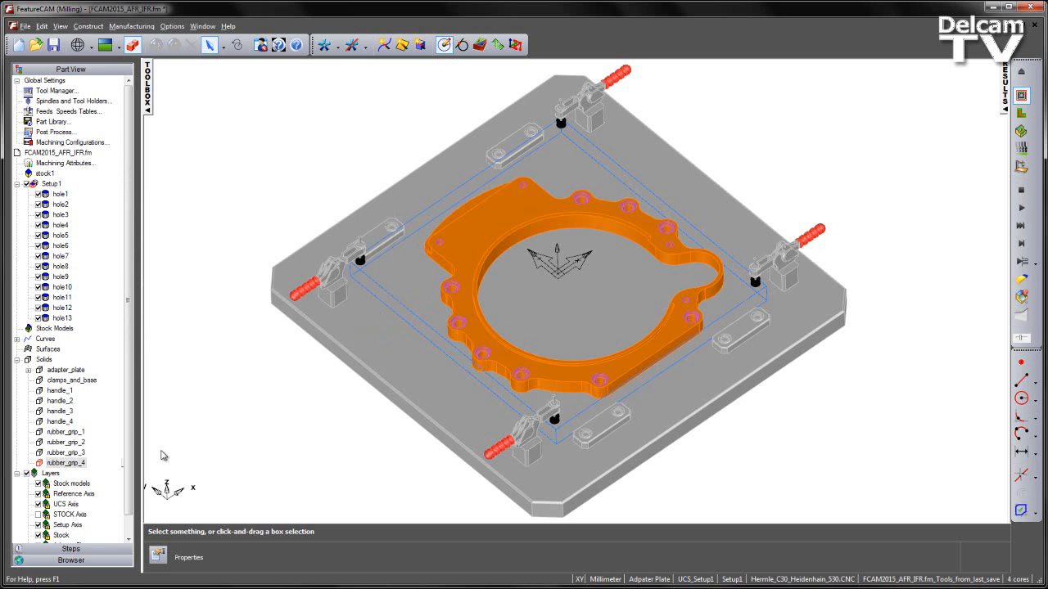
click(72, 380)
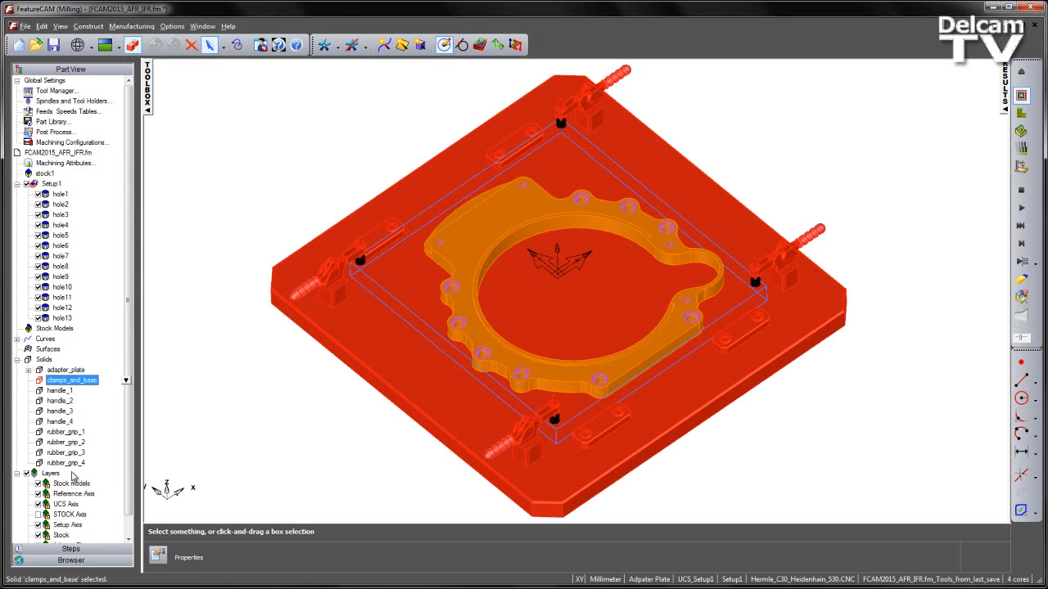
right_click(72, 380)
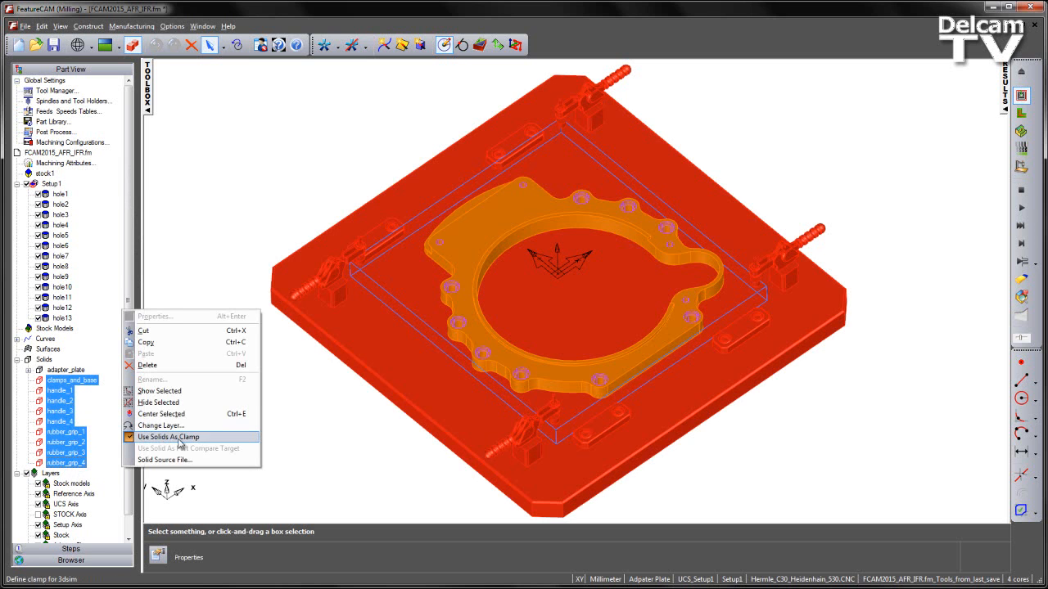
click(168, 436)
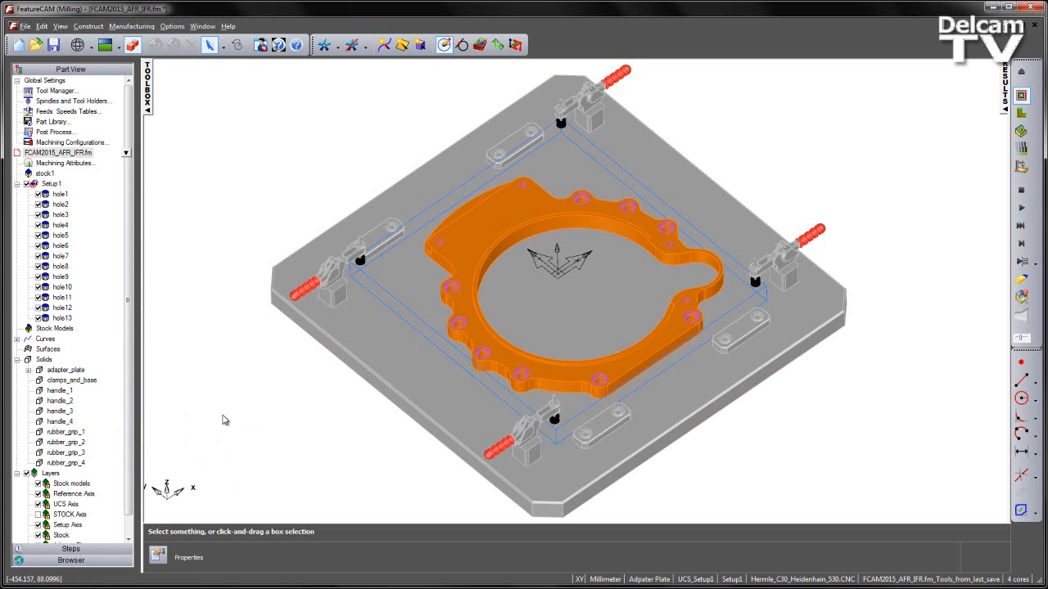
Step: Create a new side feature using Automatic recognition and inspect the recognized features
click(479, 45)
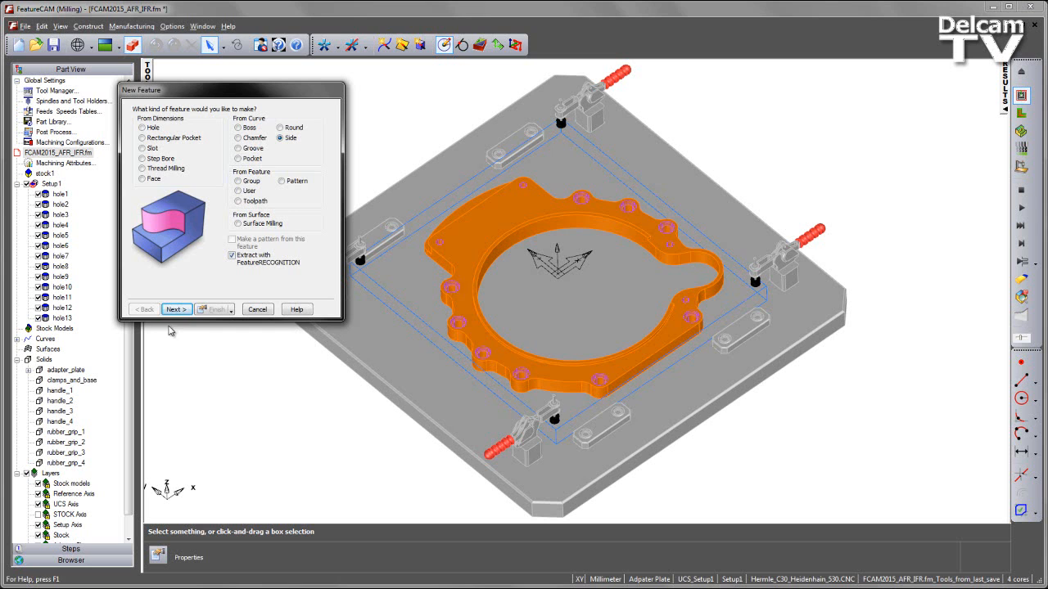
click(176, 309)
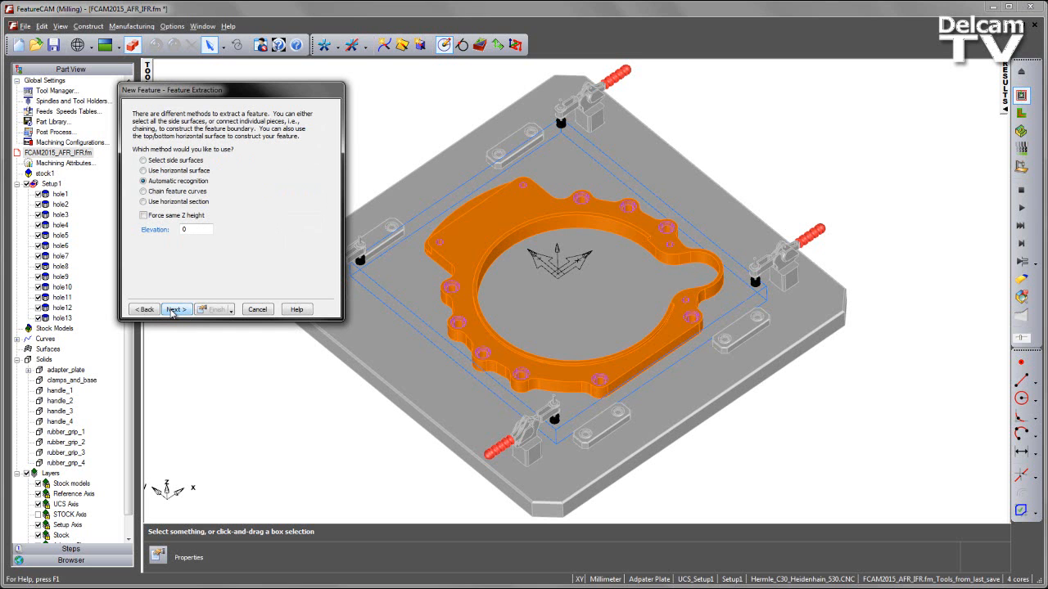
click(175, 309)
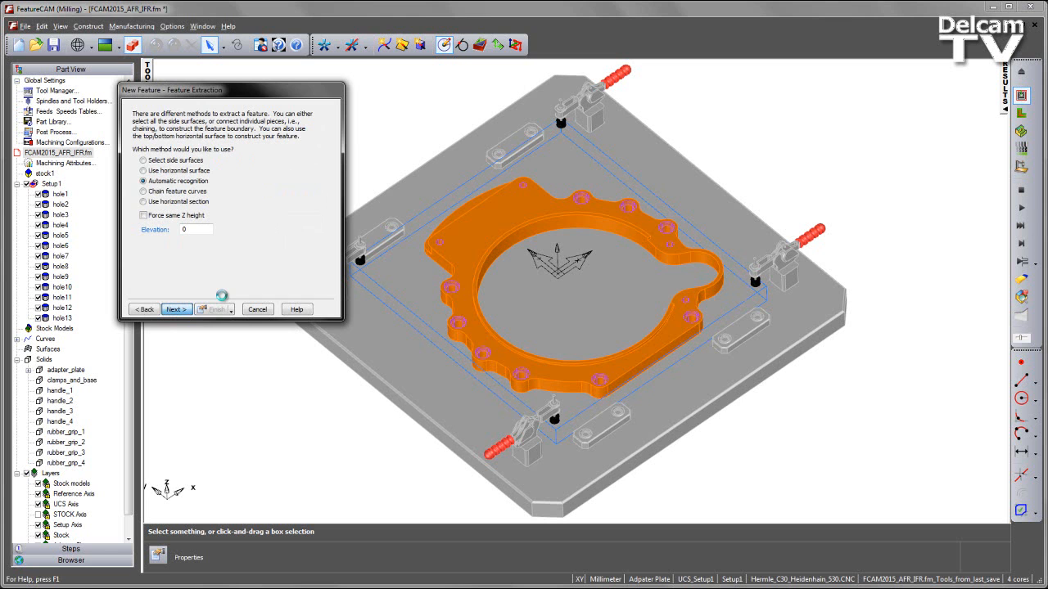
click(176, 309)
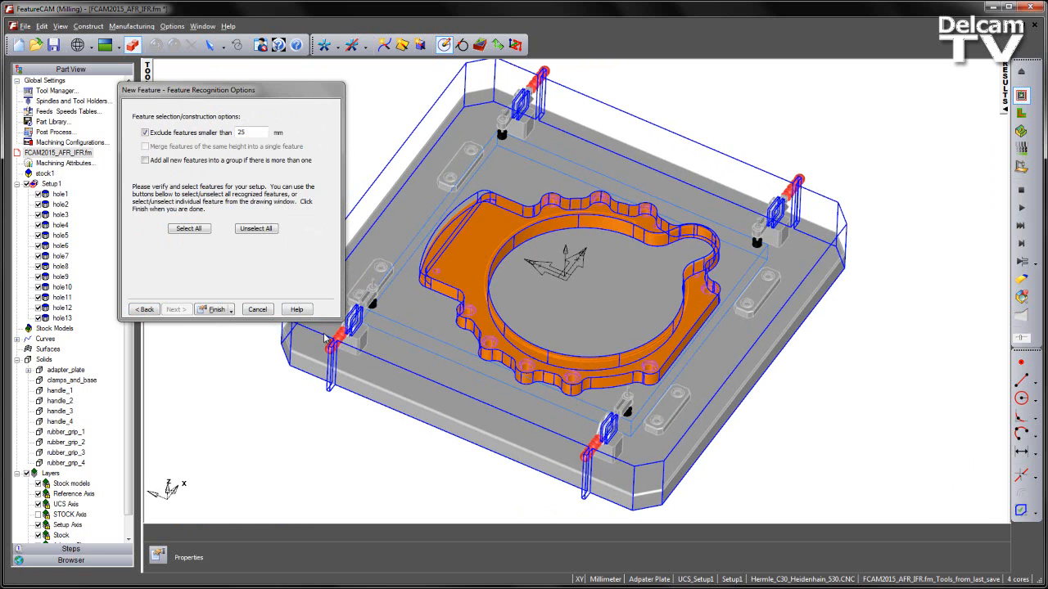
mouse_move(346, 353)
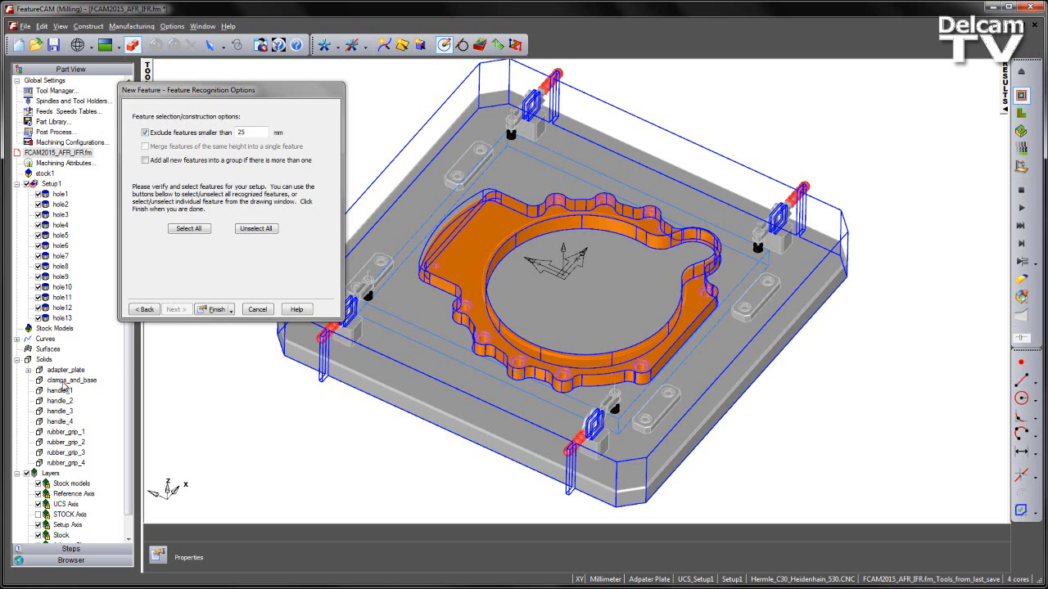
mouse_move(76, 468)
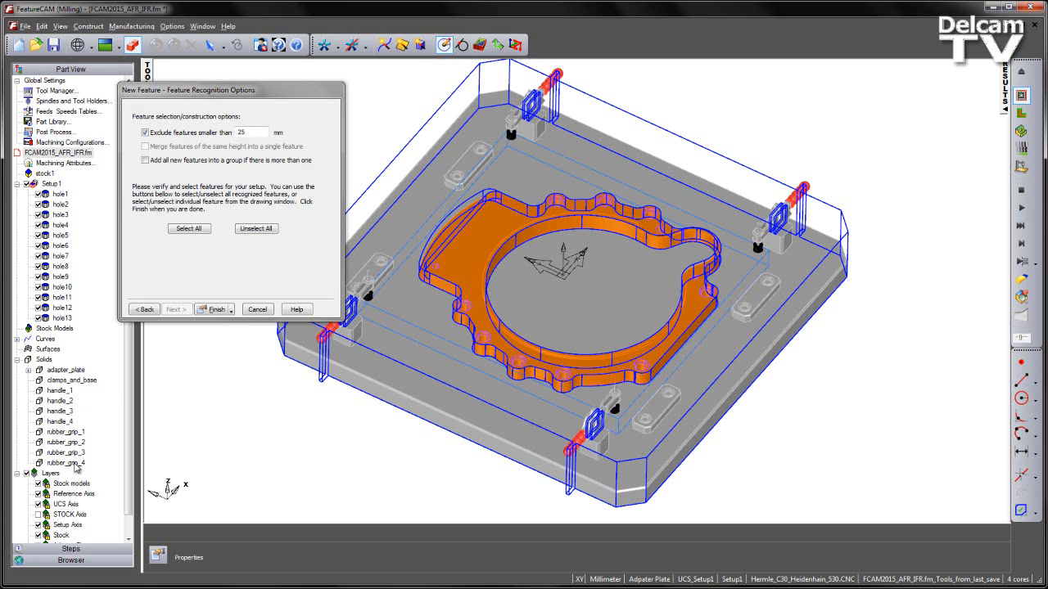
mouse_move(69, 391)
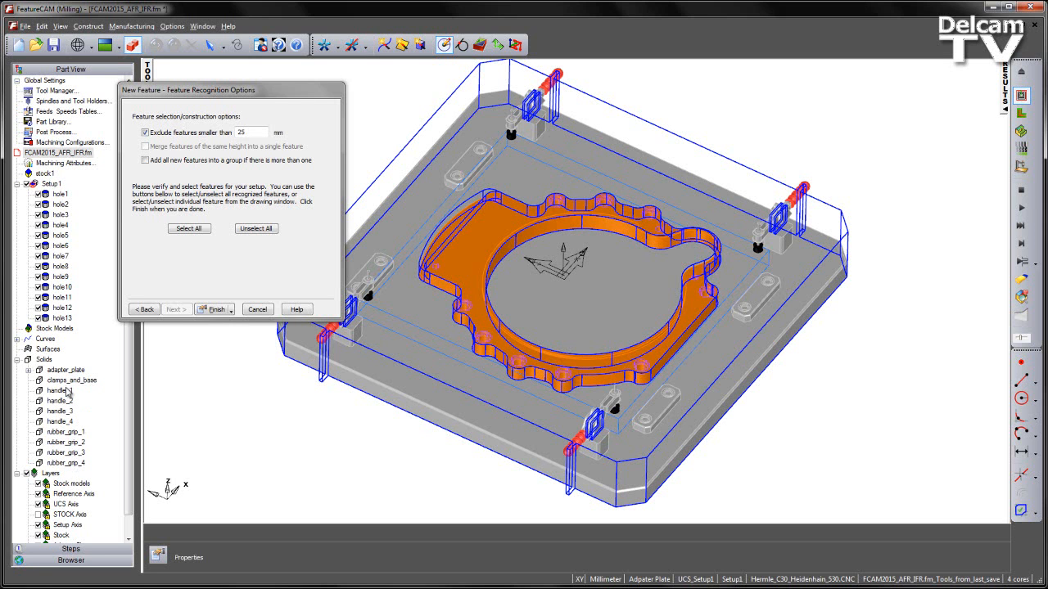
mouse_move(532, 342)
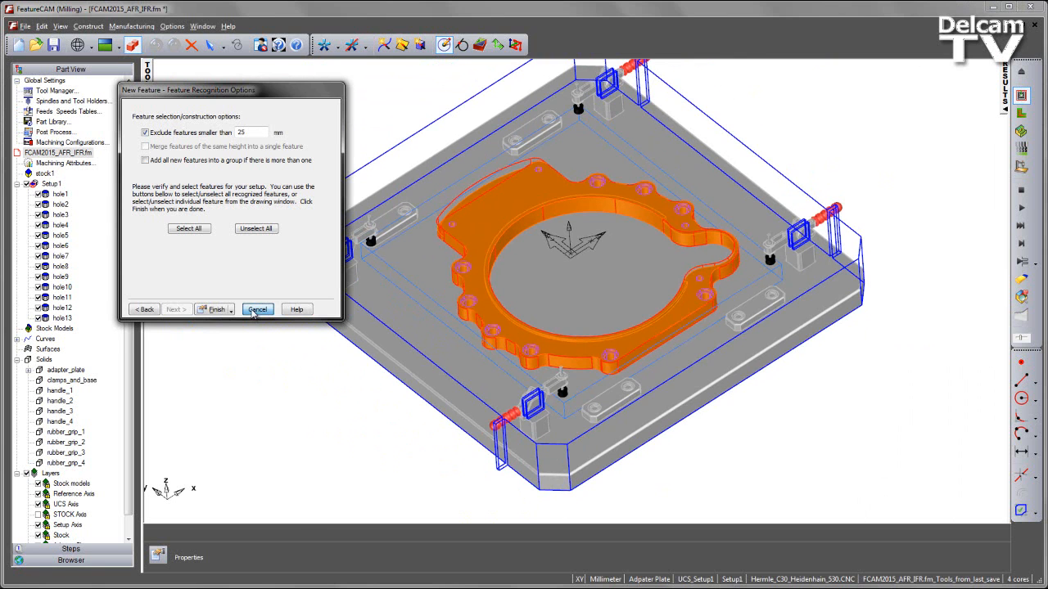
click(258, 309)
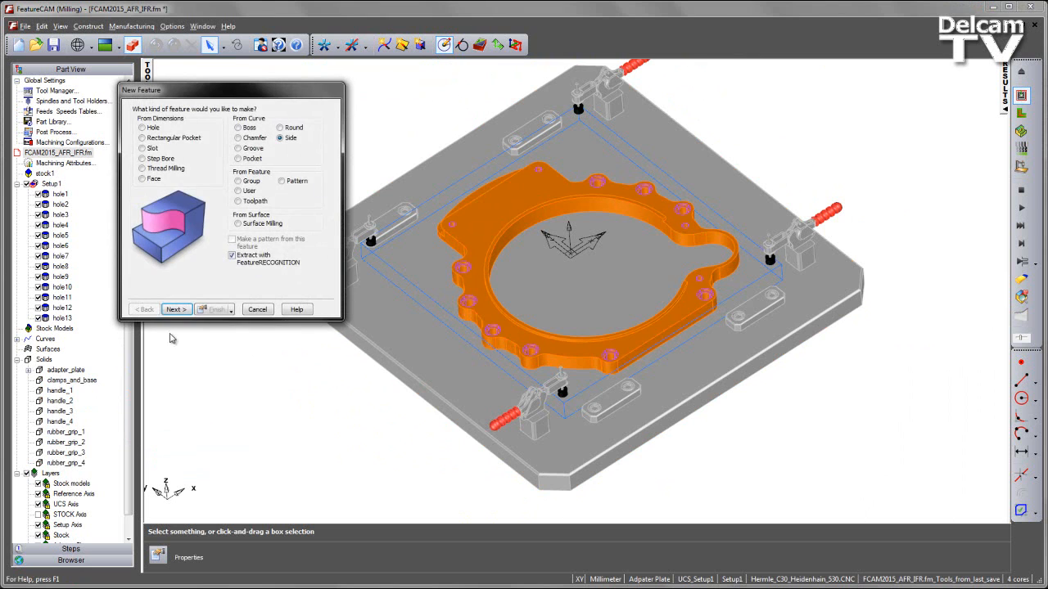
Step: Rerun Automatic recognition to find features on the adapter plate only
click(175, 309)
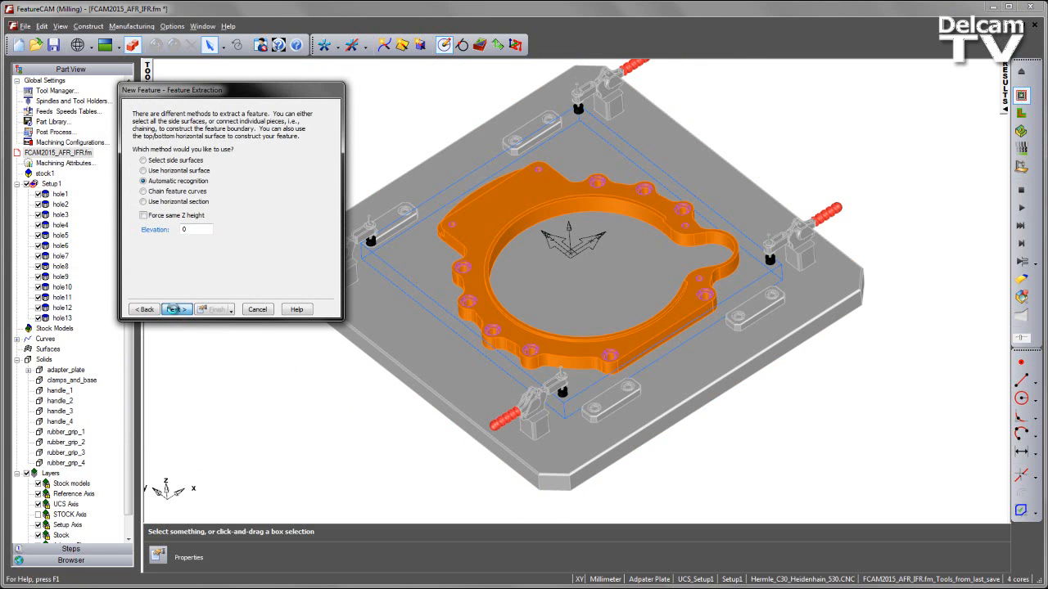
click(176, 308)
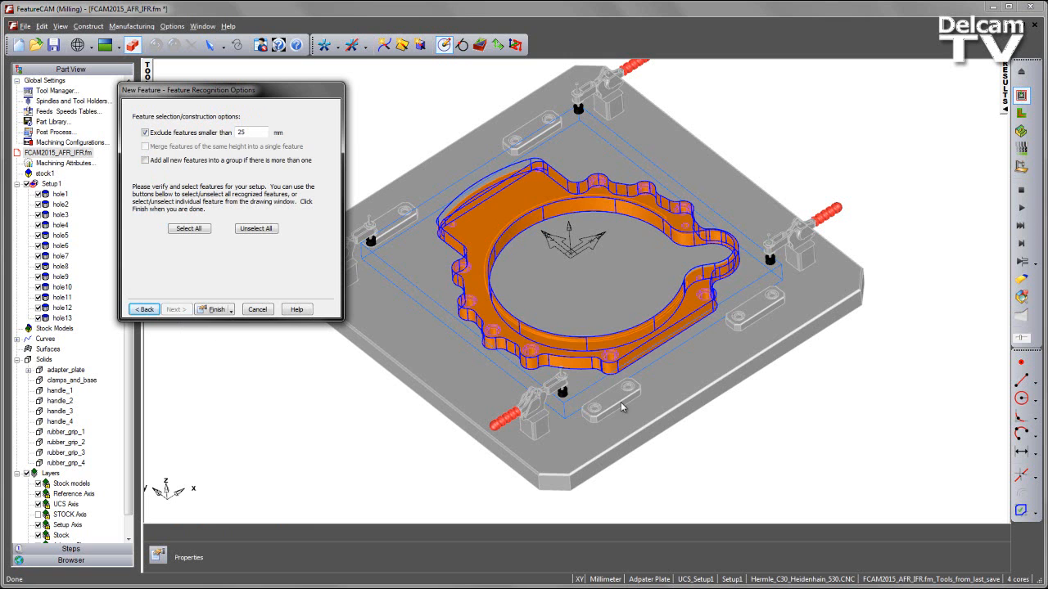
mouse_move(526, 408)
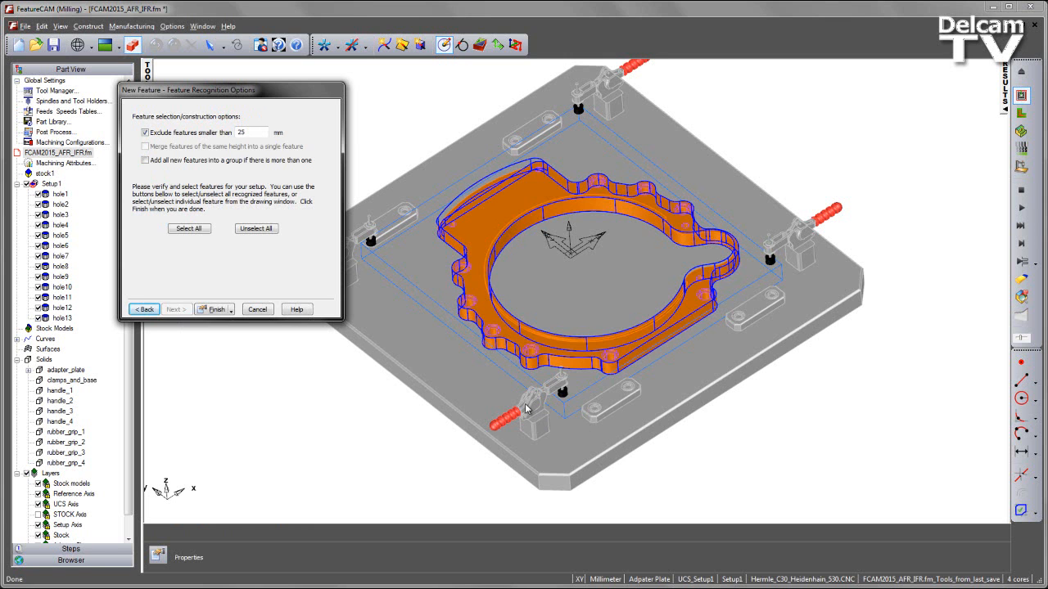